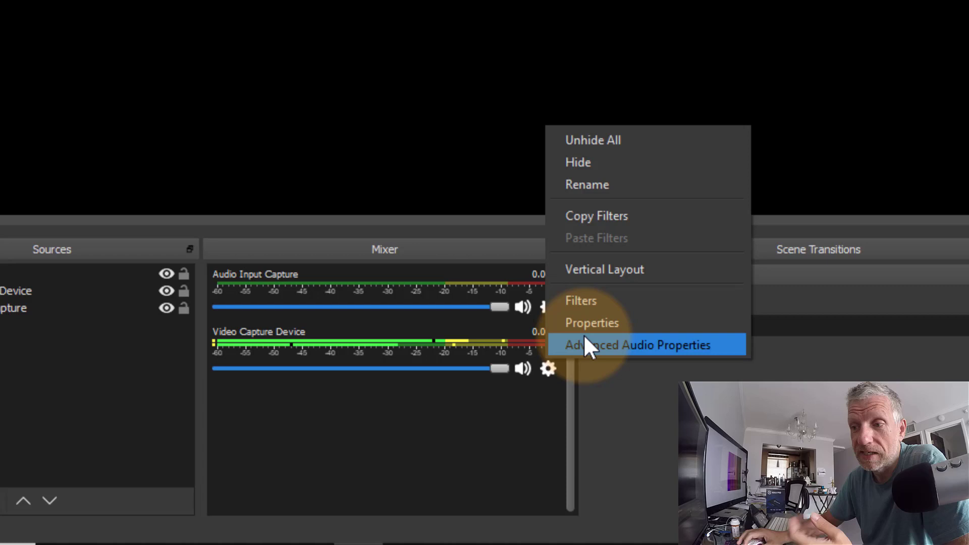
Check the video capture device's properties in OBS, then open Device Manager from Start search.
click(591, 323)
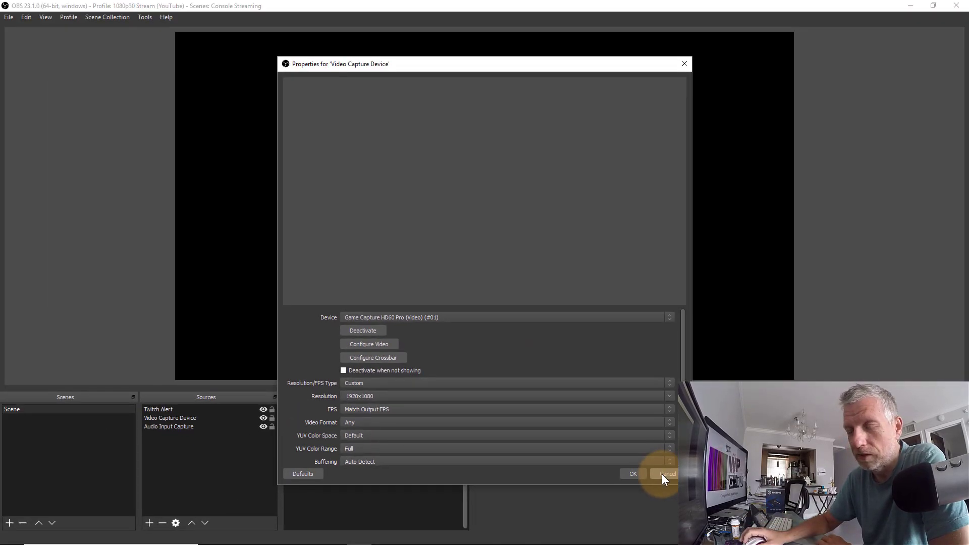
click(665, 474)
text(devi)
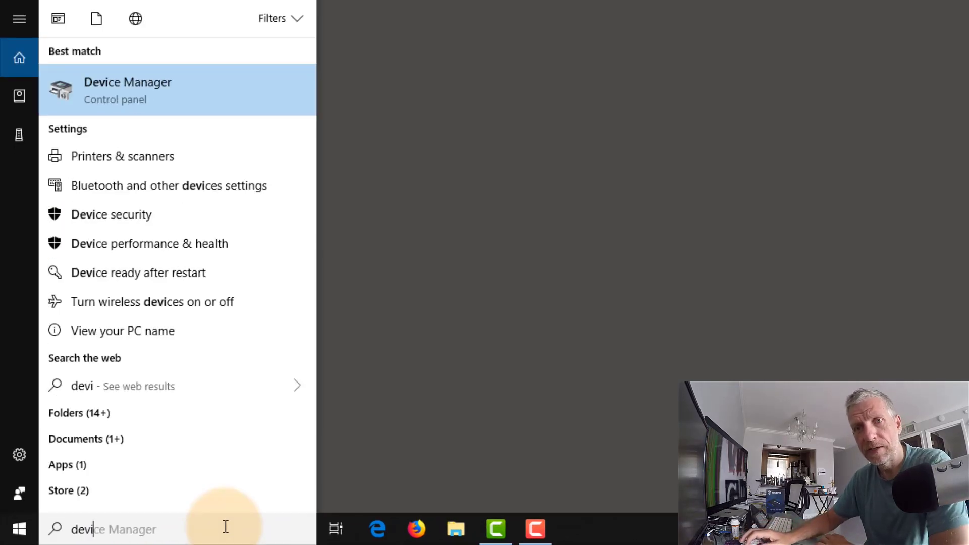
click(128, 90)
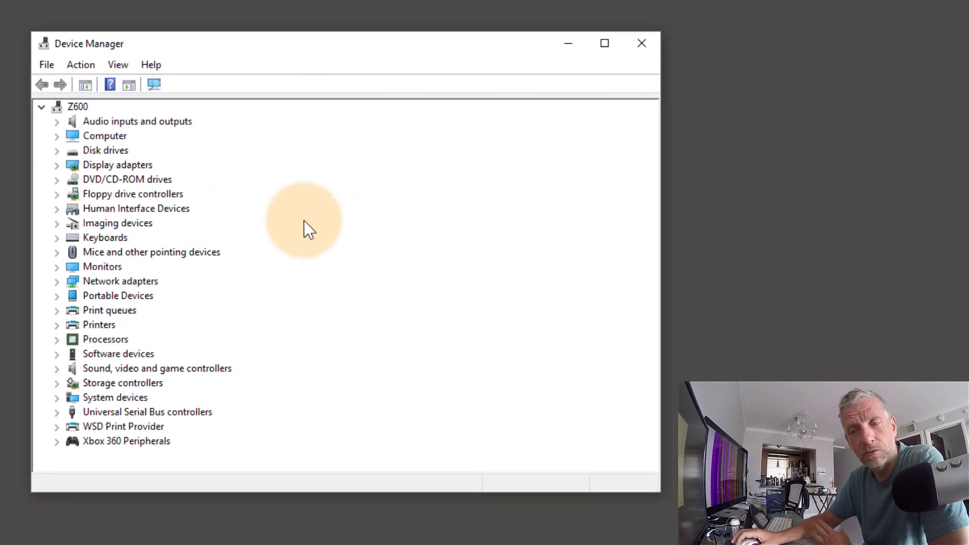
mouse_move(293, 157)
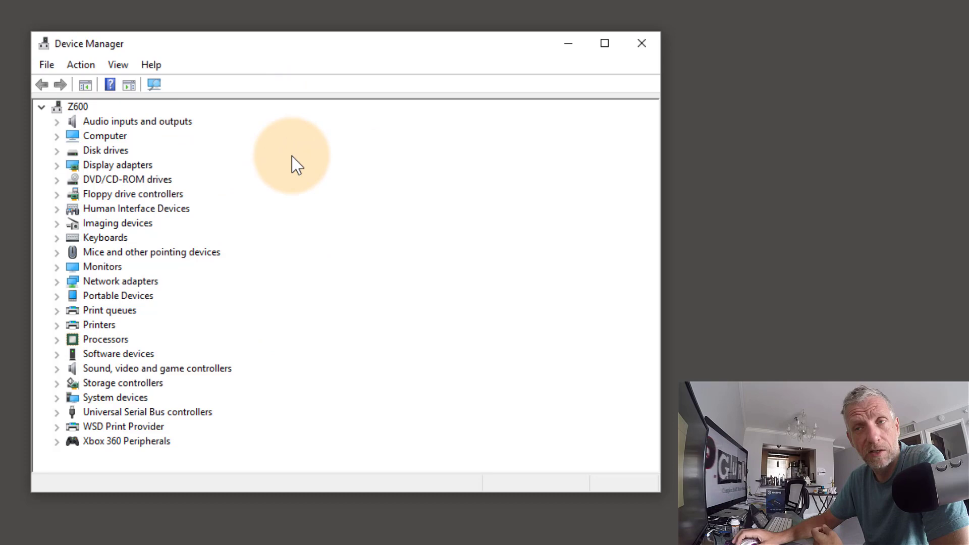
mouse_move(242, 87)
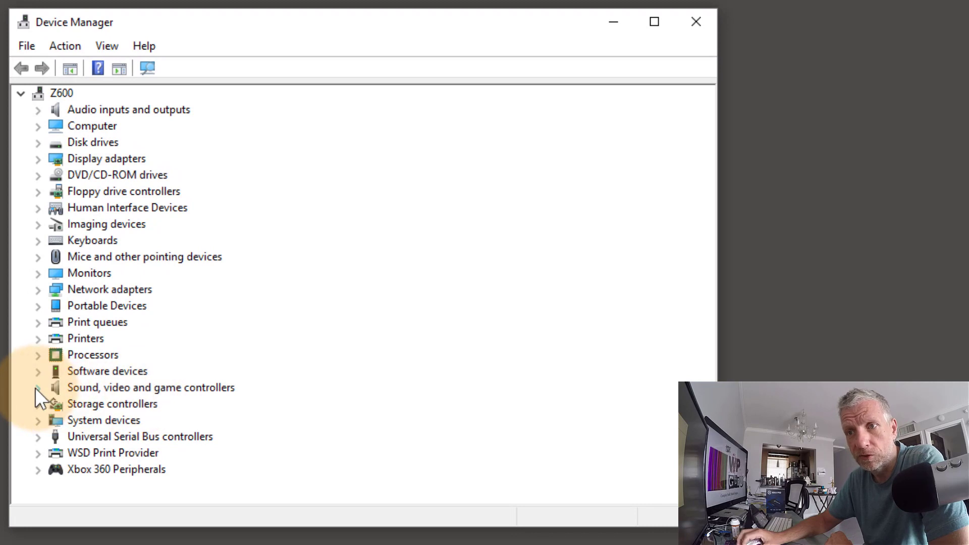
Disable the Game Capture HD60 Pro under Sound, video and game controllers.
click(38, 388)
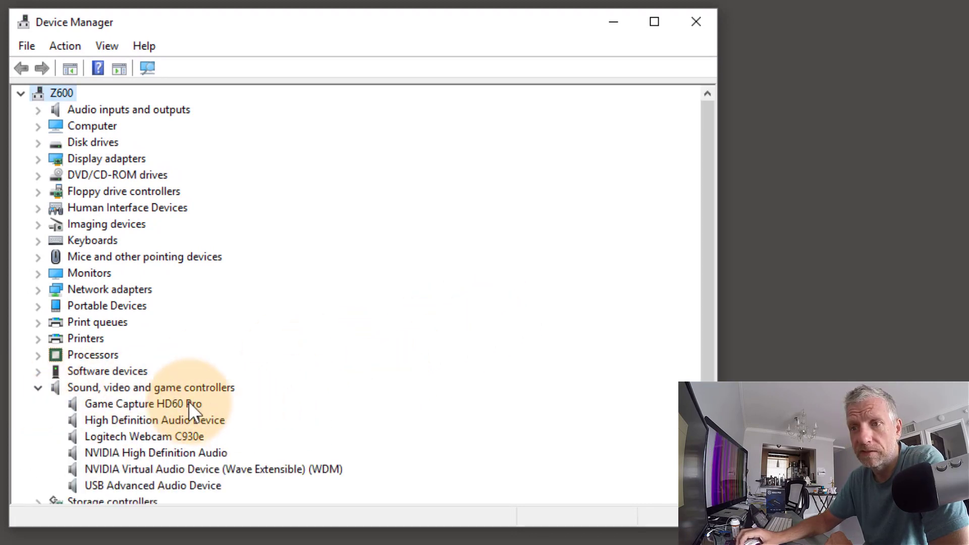
click(143, 404)
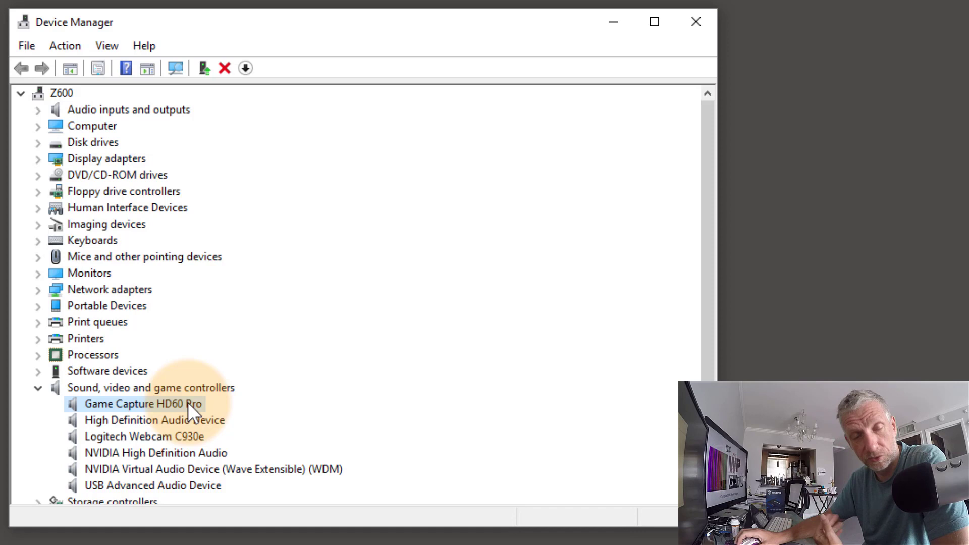
mouse_move(267, 224)
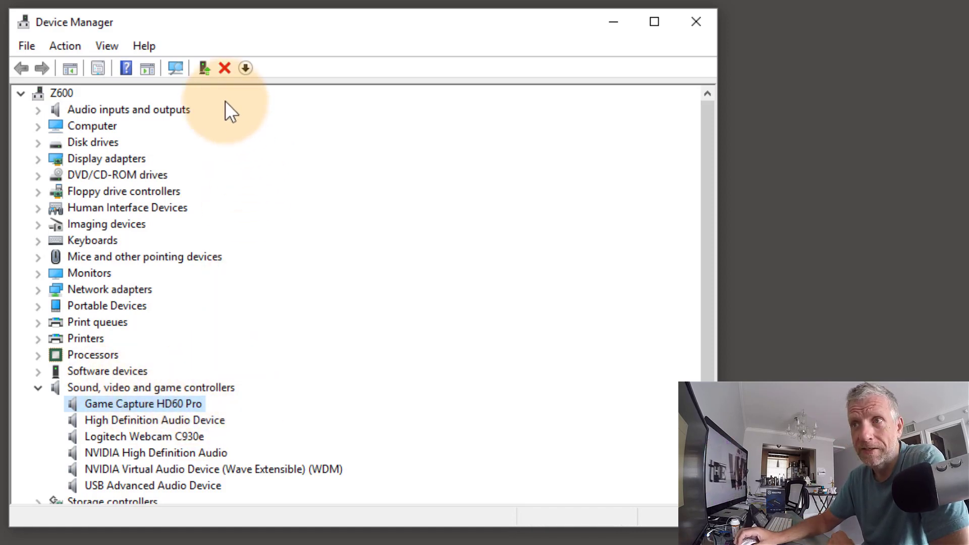
mouse_move(224, 67)
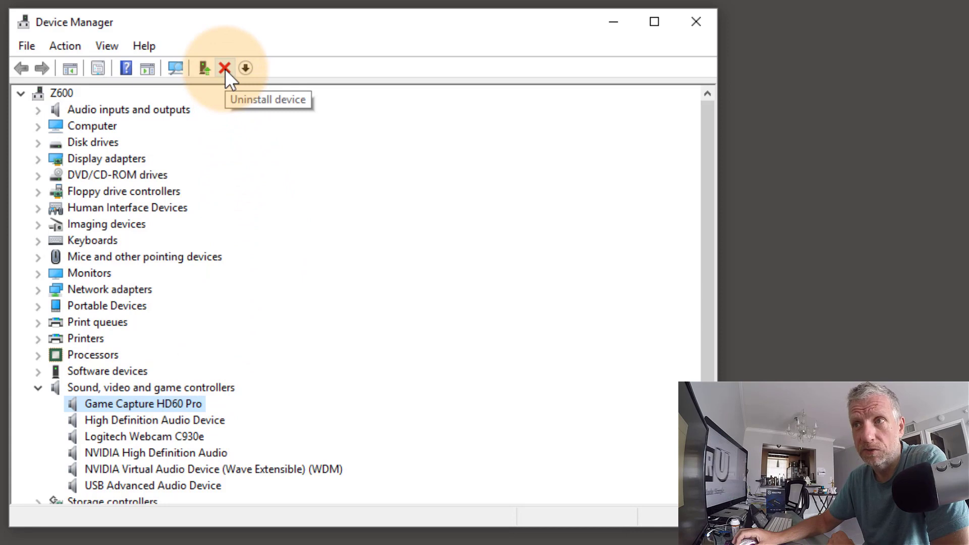
mouse_move(244, 67)
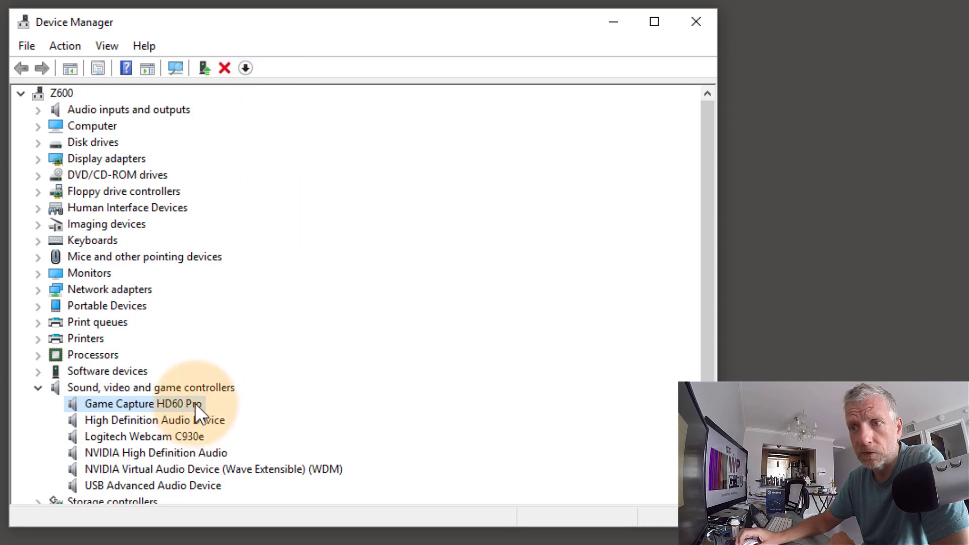
right_click(144, 403)
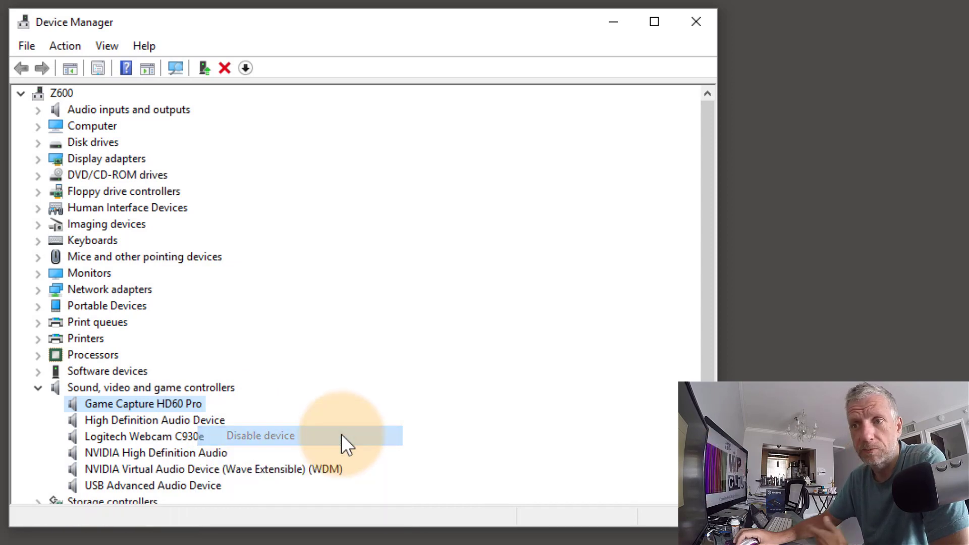
click(259, 436)
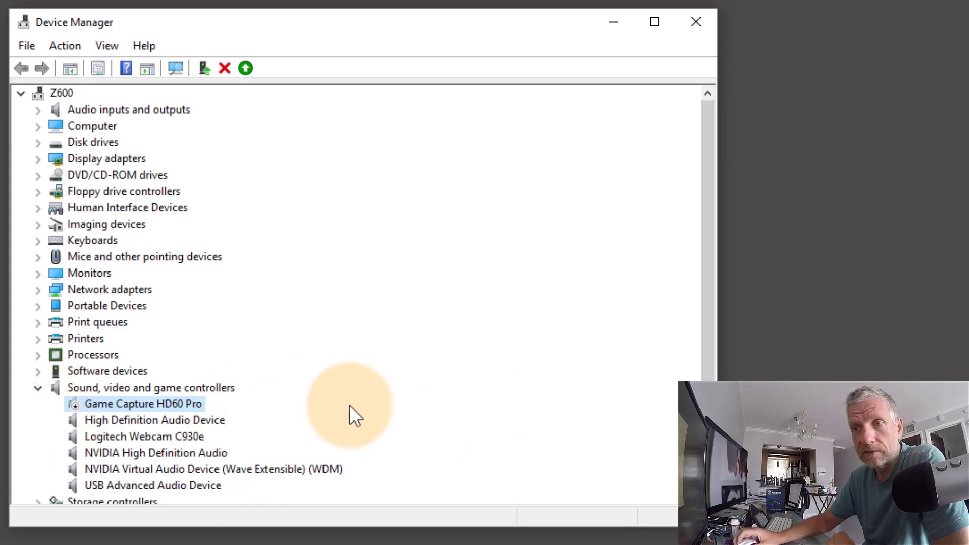
mouse_move(194, 411)
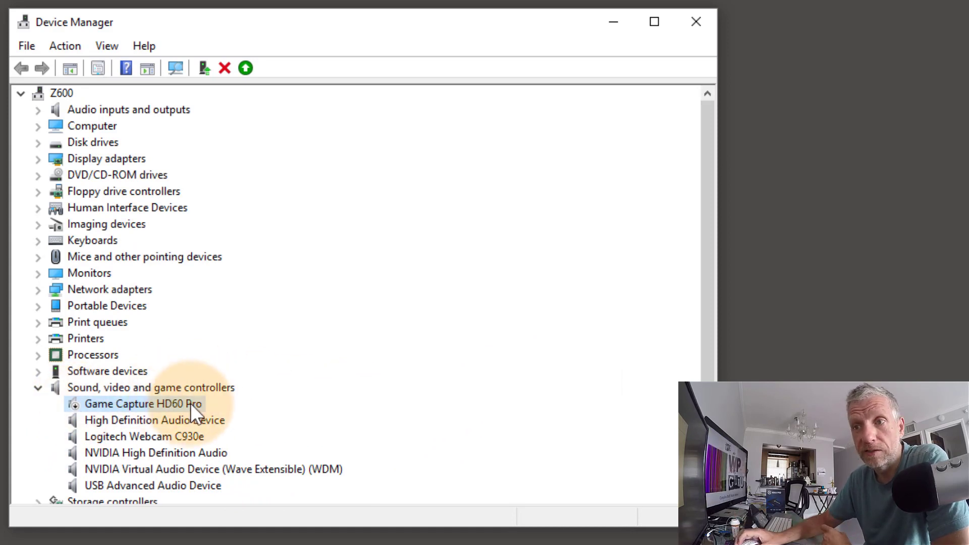
Enable the Game Capture HD60 Pro again and refresh the device list.
right_click(143, 404)
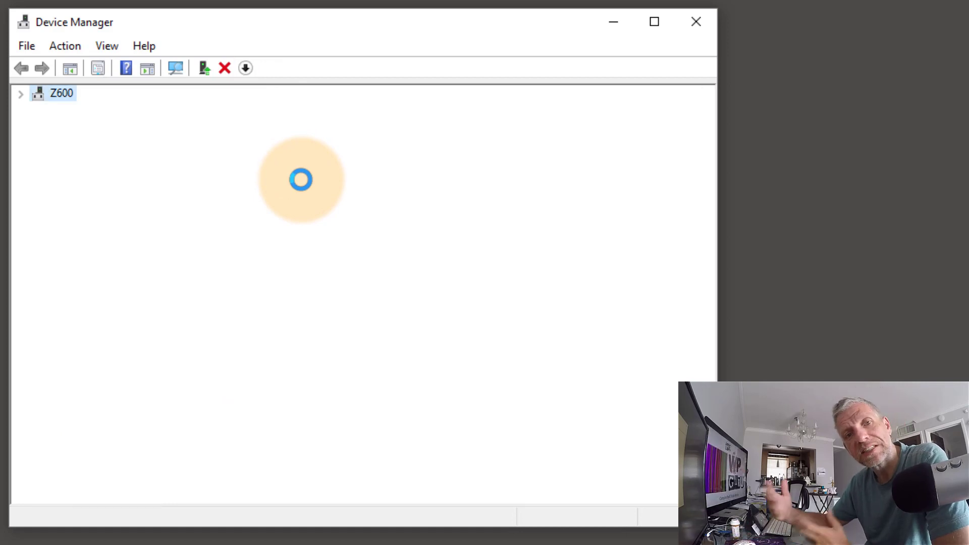
click(20, 93)
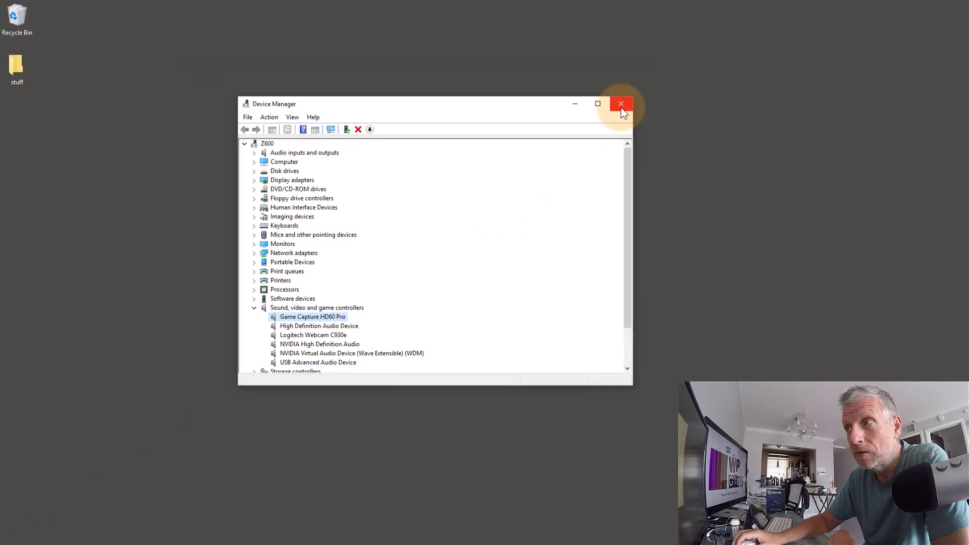
Close Device Manager and launch OBS Studio from the Start menu.
click(620, 103)
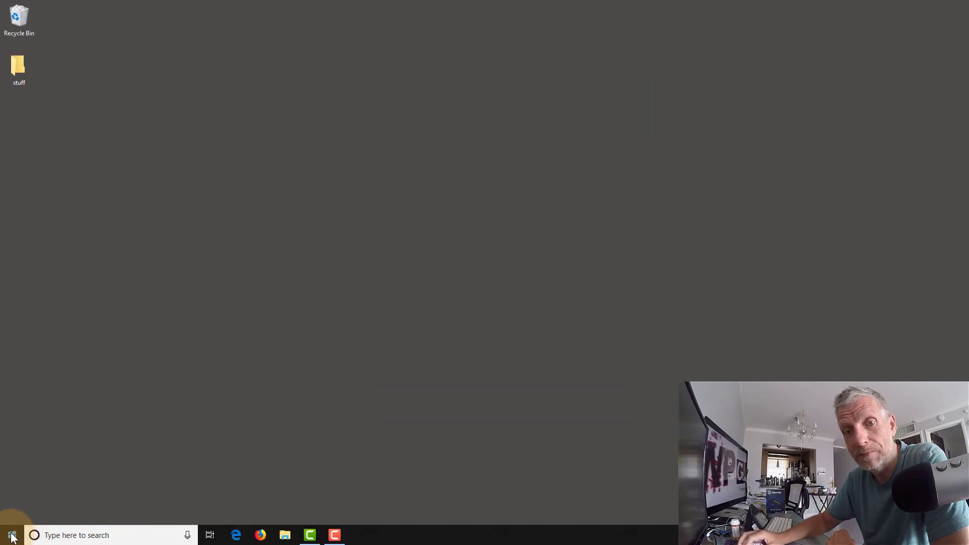
click(11, 535)
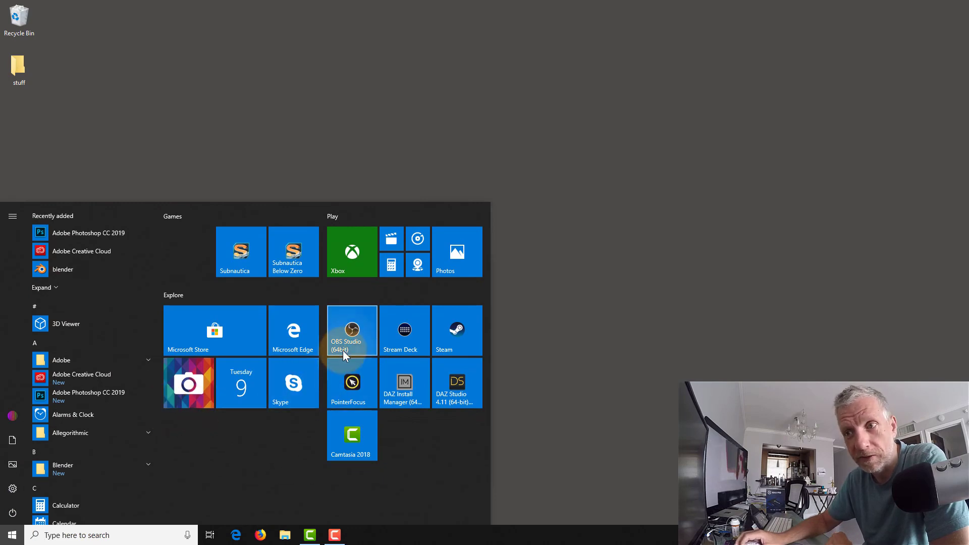
click(351, 330)
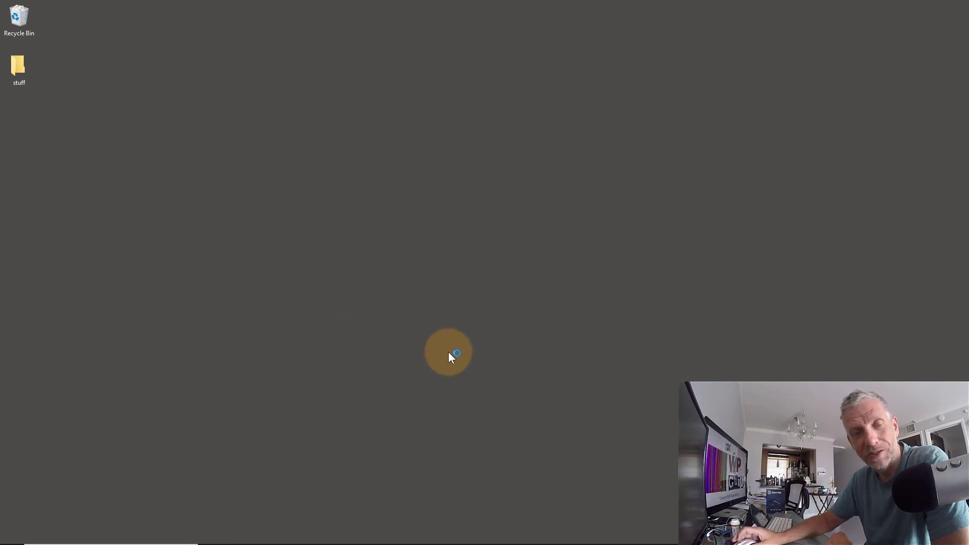